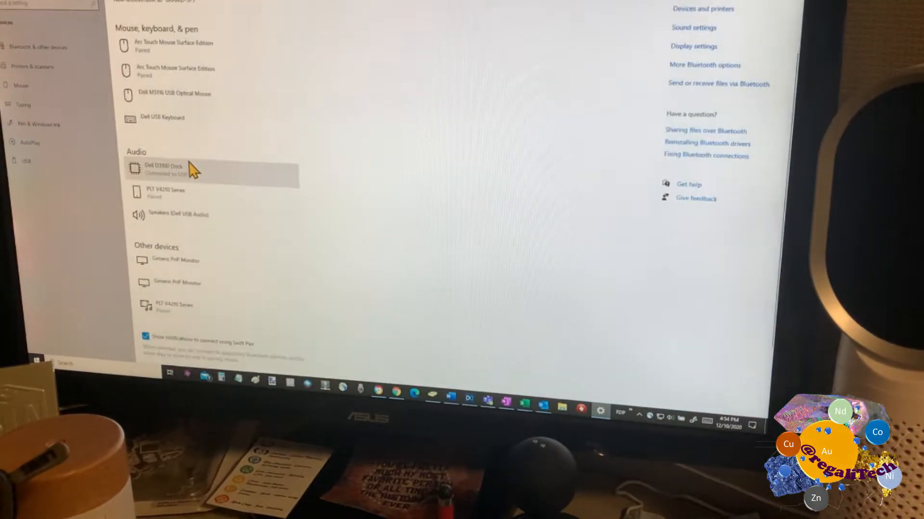
Close the Settings window after reviewing the Dell D3100 Dock under Audio devices
click(171, 193)
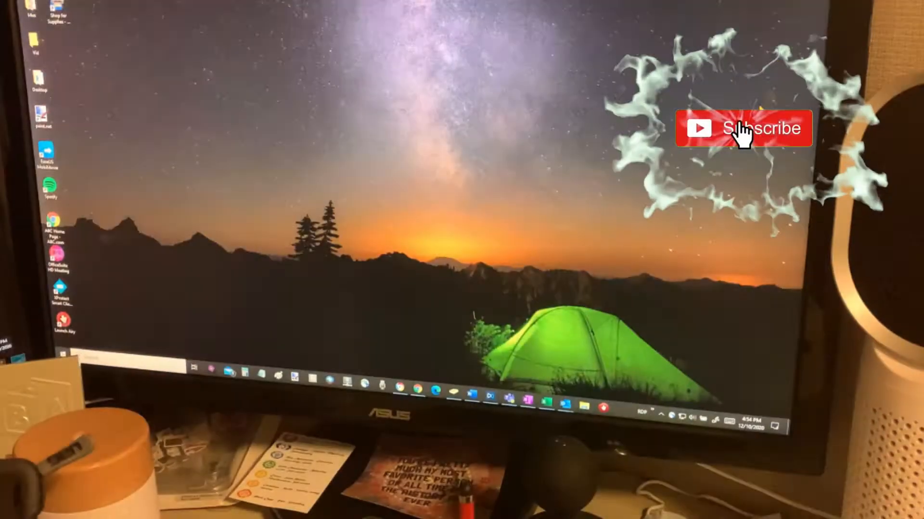
click(743, 128)
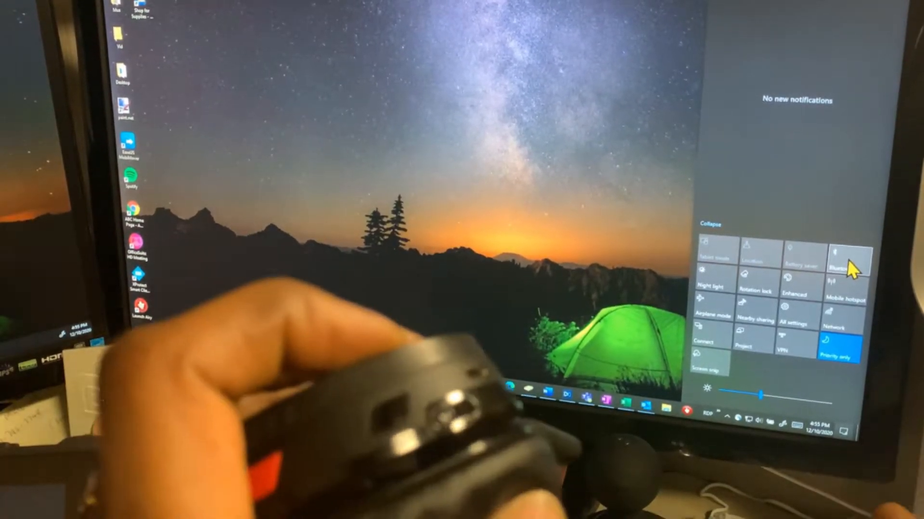
Turn Bluetooth back on from the Action Center quick action while the headset powers up
click(849, 253)
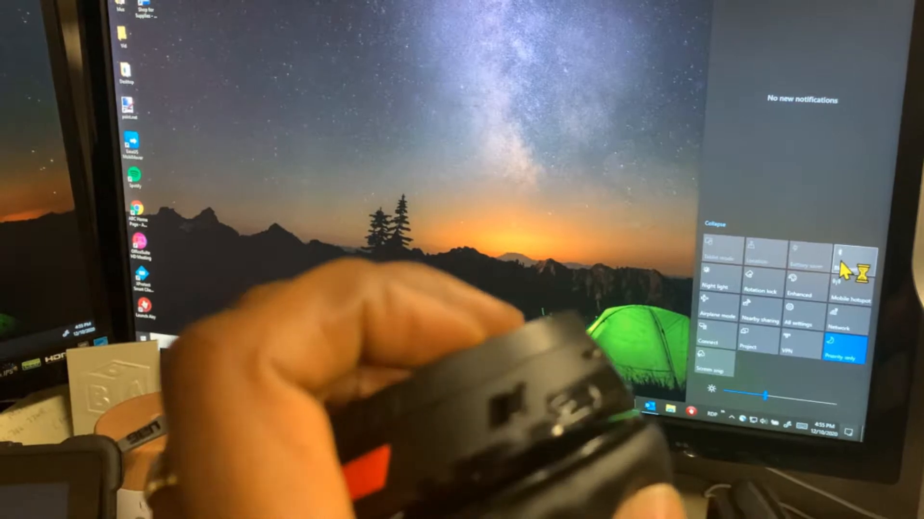